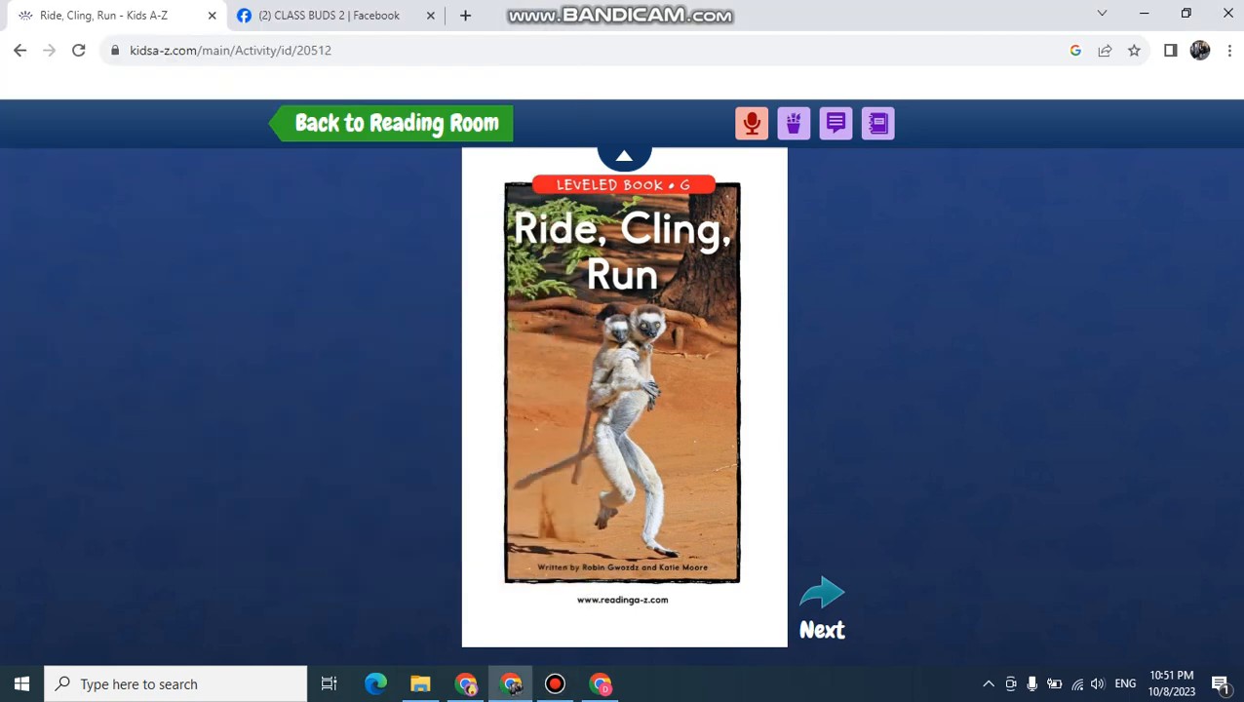
# Page forward from the cover through the Table of Contents and page 4 to page 5 on animal parents.
pyautogui.click(823, 601)
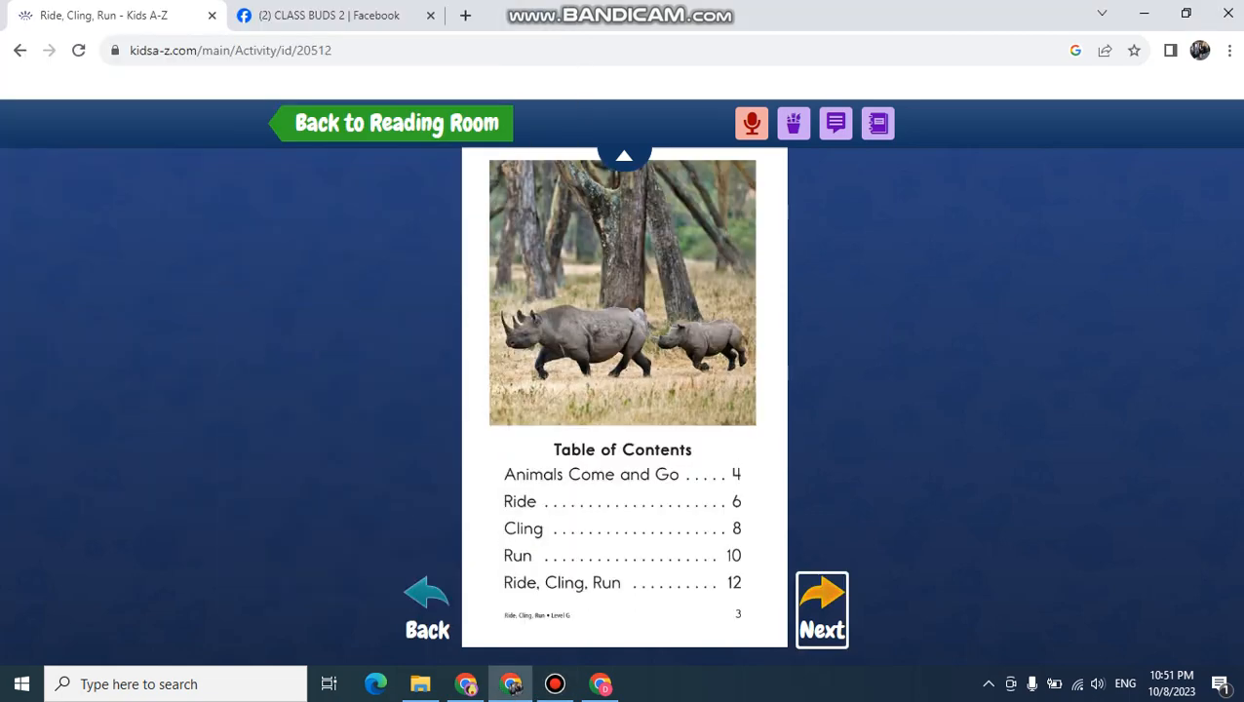
pyautogui.click(823, 609)
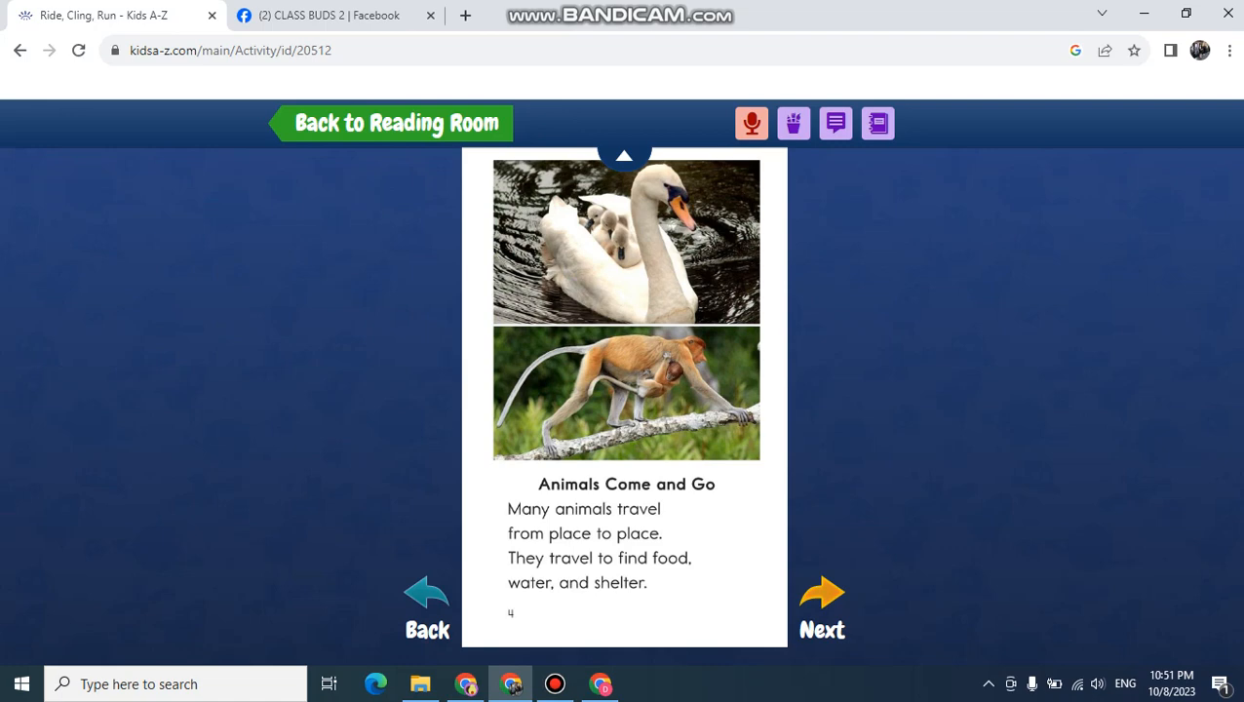
pyautogui.moveTo(823, 593)
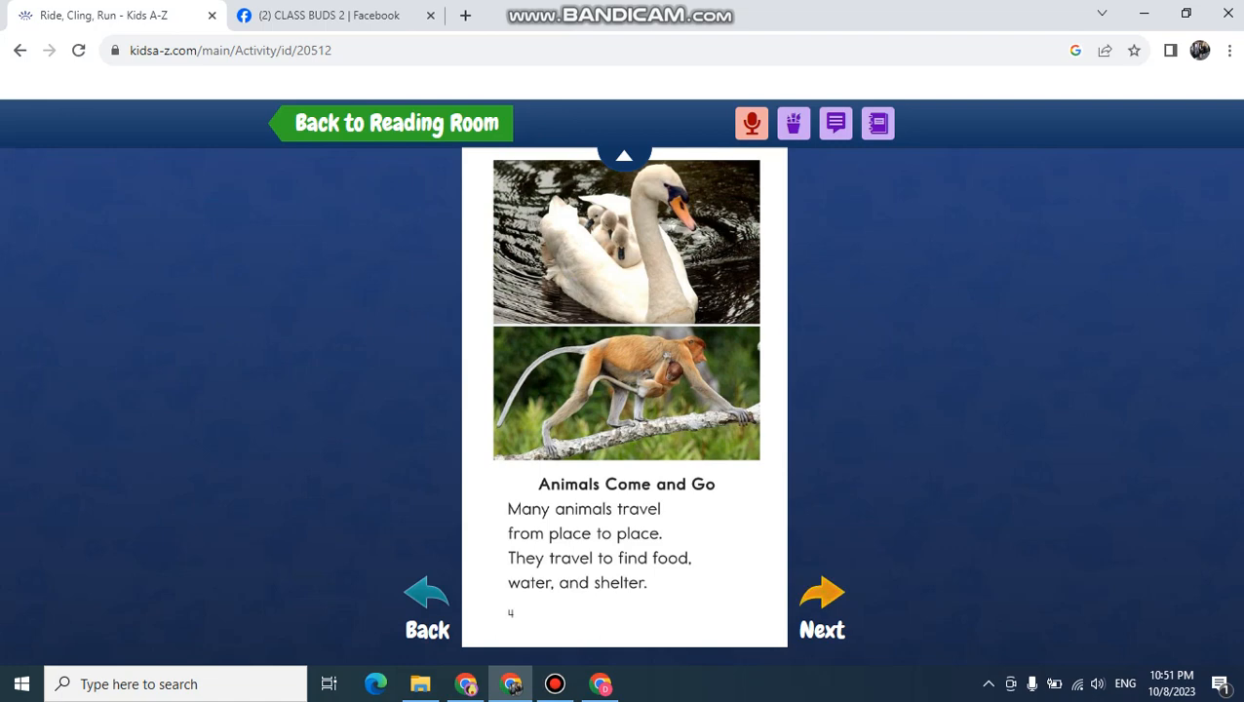
pyautogui.click(822, 595)
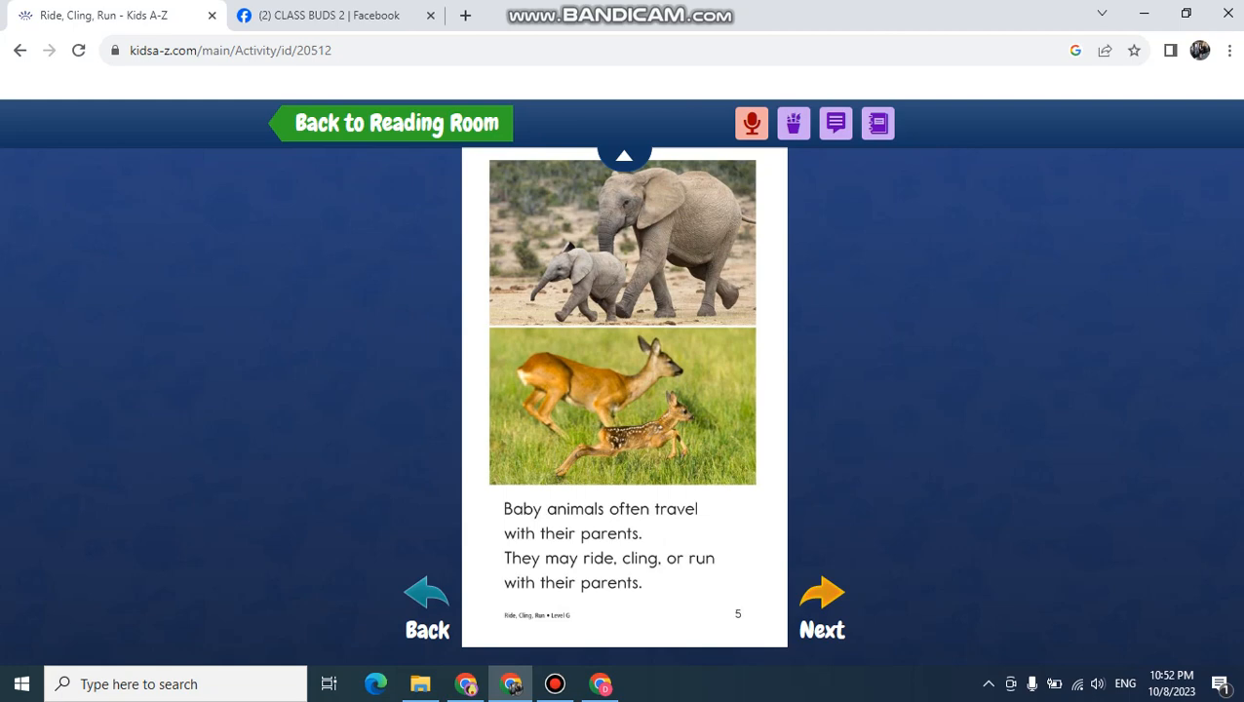
# Page forward through the lion cubs Ride page and the baby fish page 7 to page 8, Cling, on spiders.
pyautogui.click(823, 595)
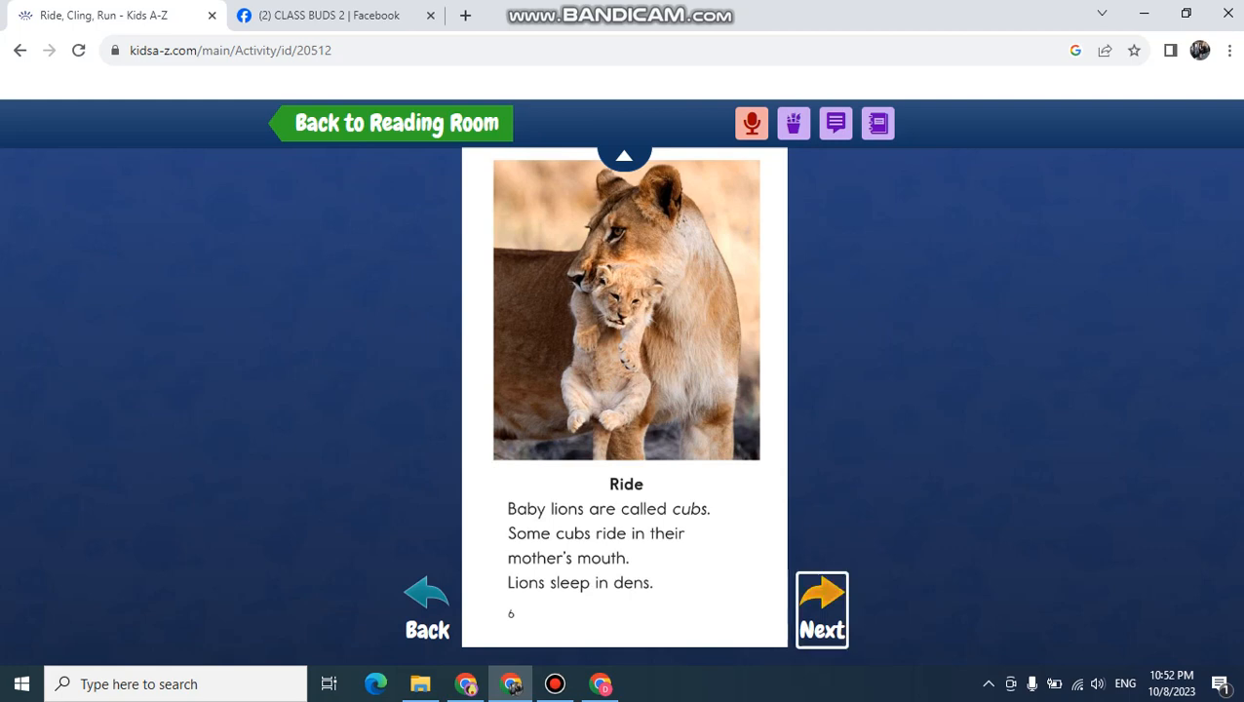
pyautogui.click(822, 608)
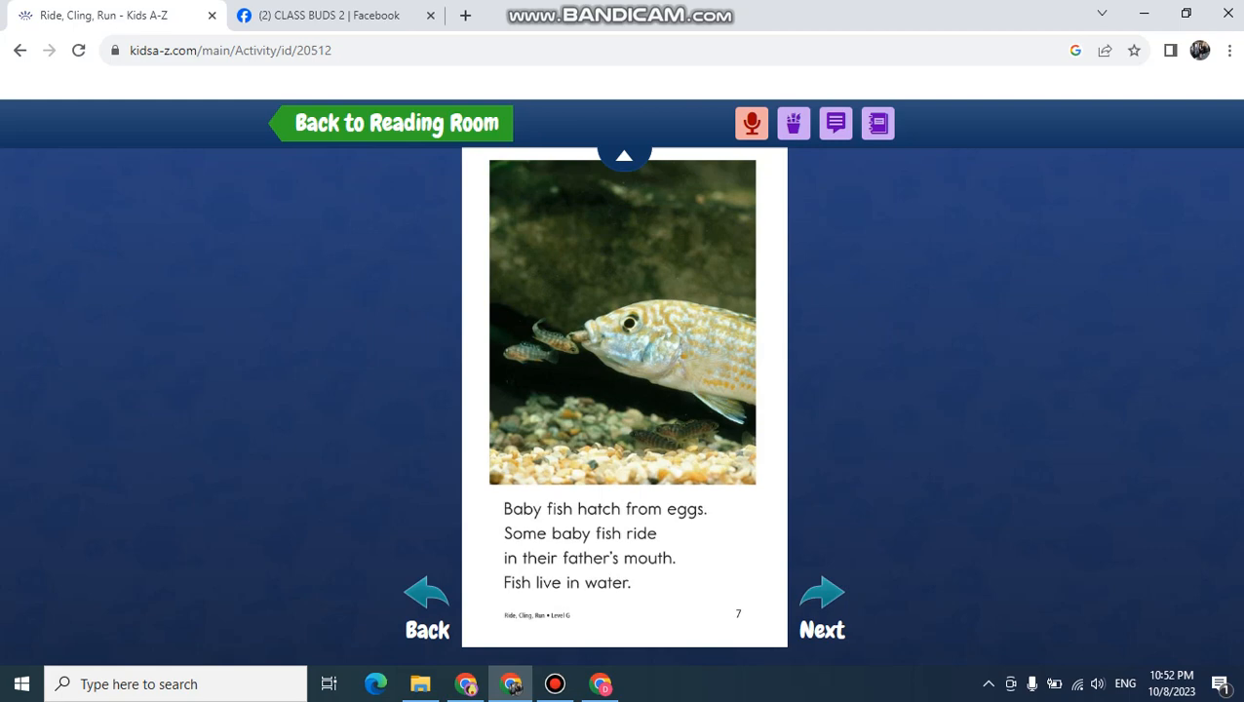
pyautogui.click(822, 594)
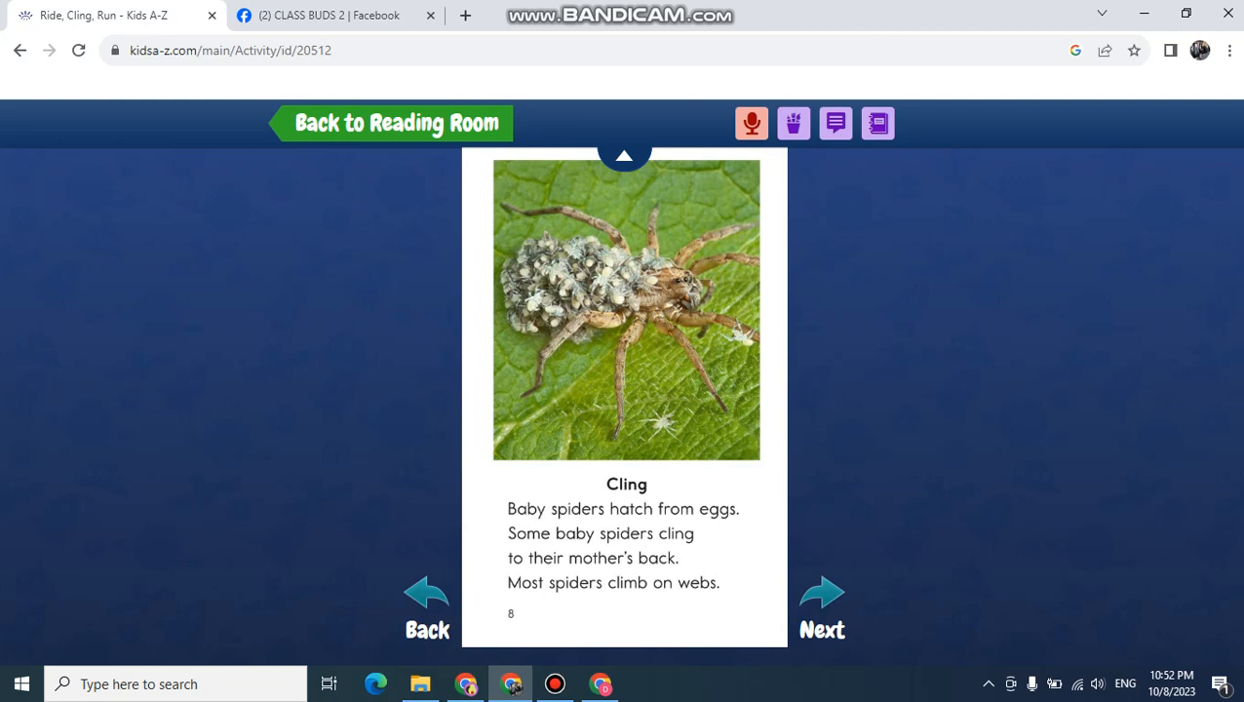
# Page forward past page 9 on baby frogs to page 10, Run, on baby penguins.
pyautogui.click(823, 589)
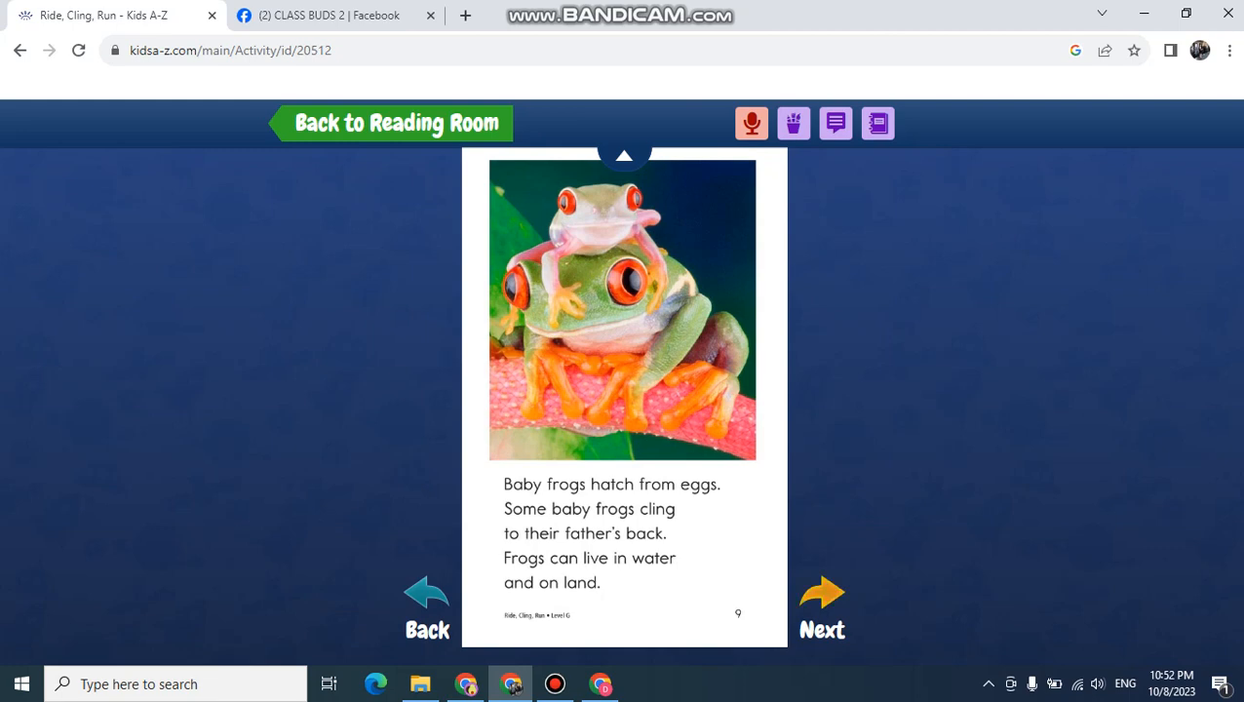
pyautogui.click(823, 595)
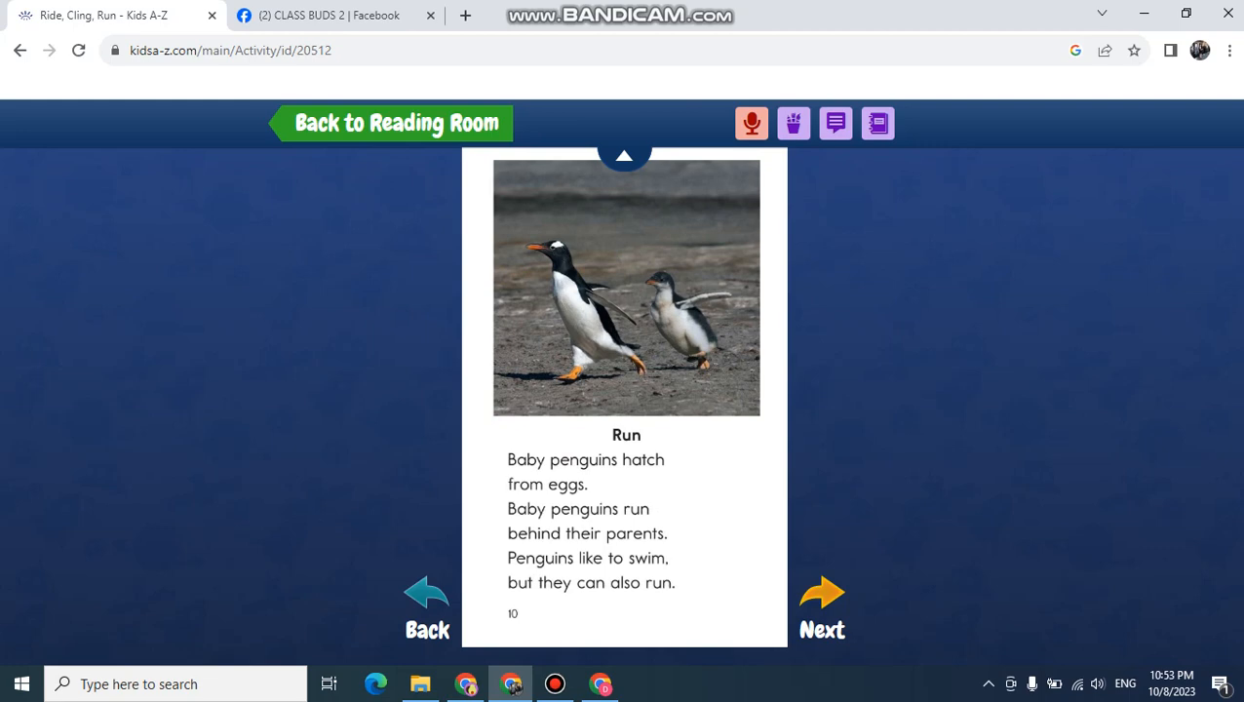
pyautogui.moveTo(823, 593)
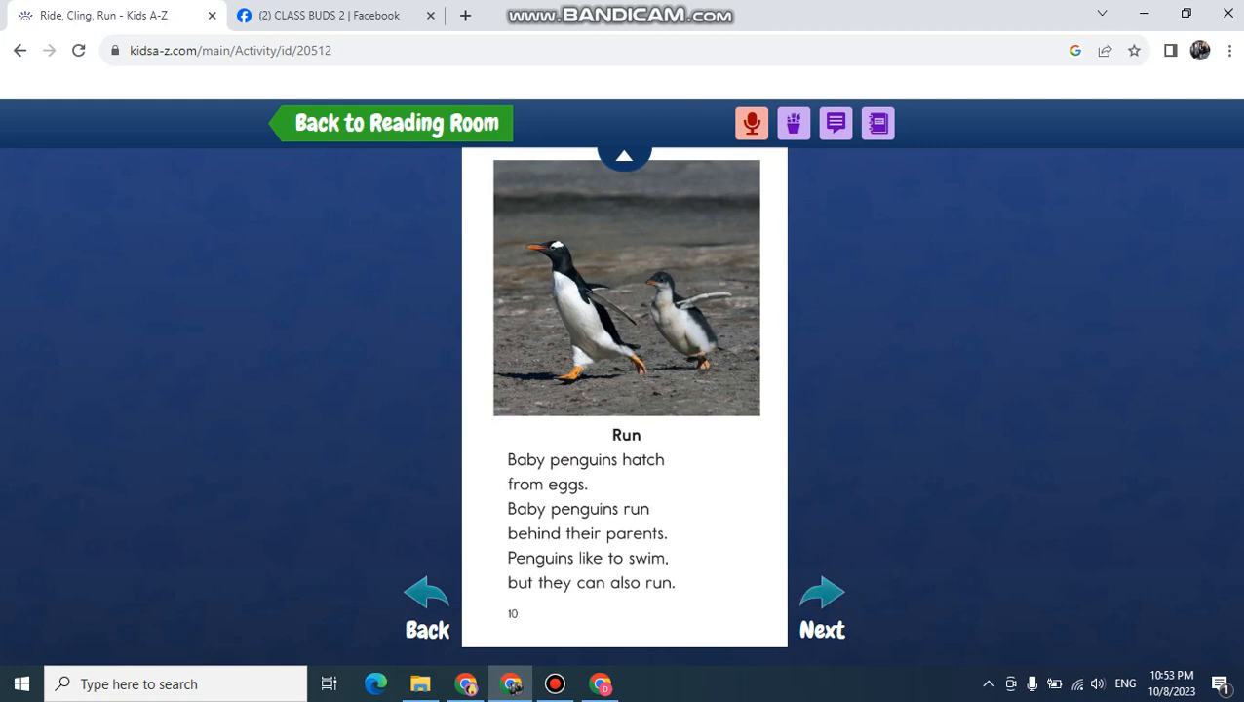